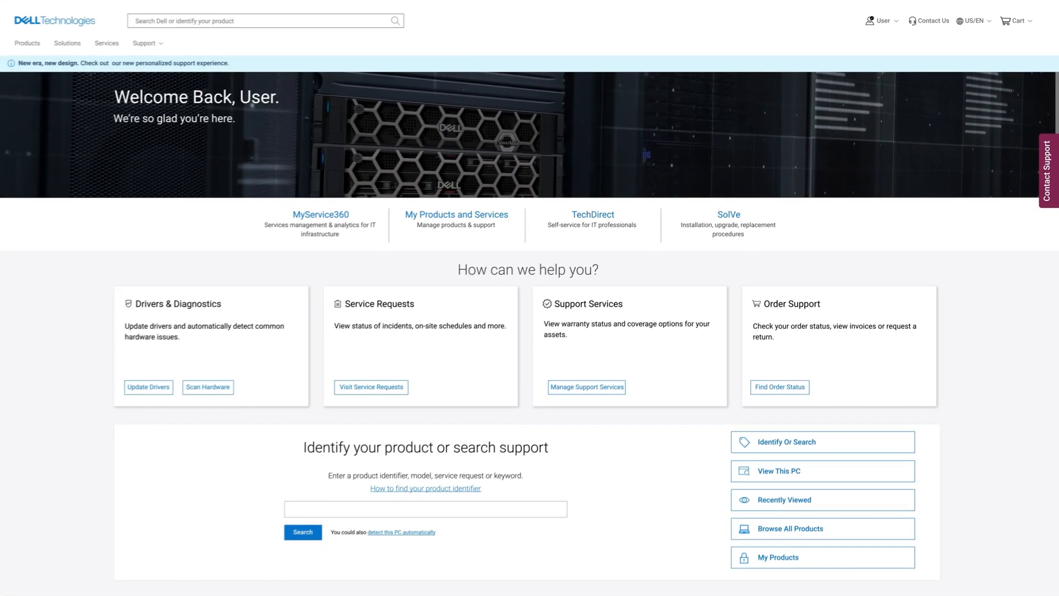
- Enter service request number 170000000 in the Service Requests lookup form
scroll("down", 3)
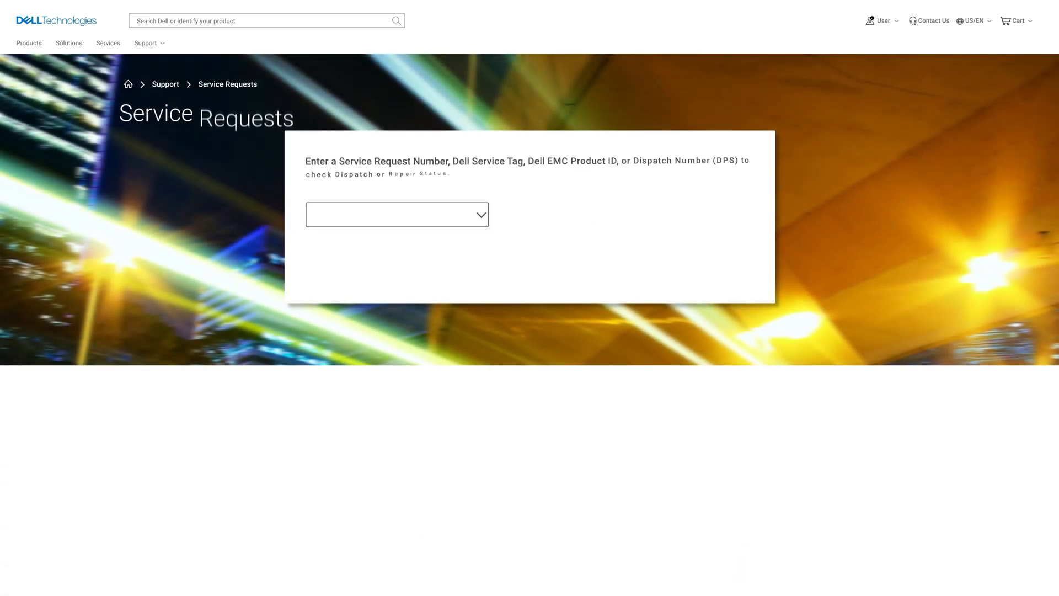
type("170000000")
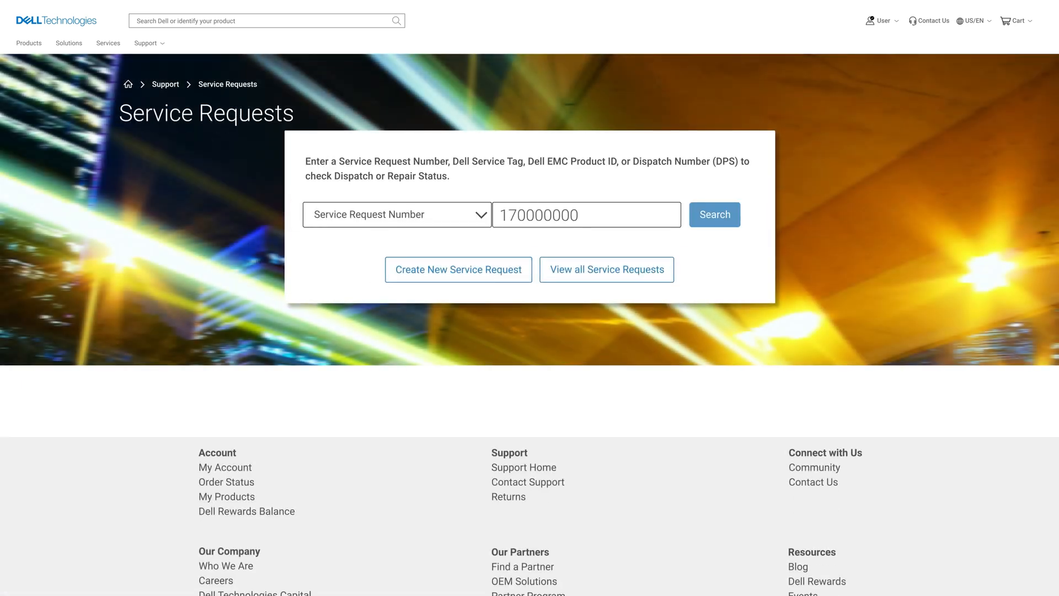
- Look up request 170000000 and open the Add More Attachments upload panel
left_click(714, 214)
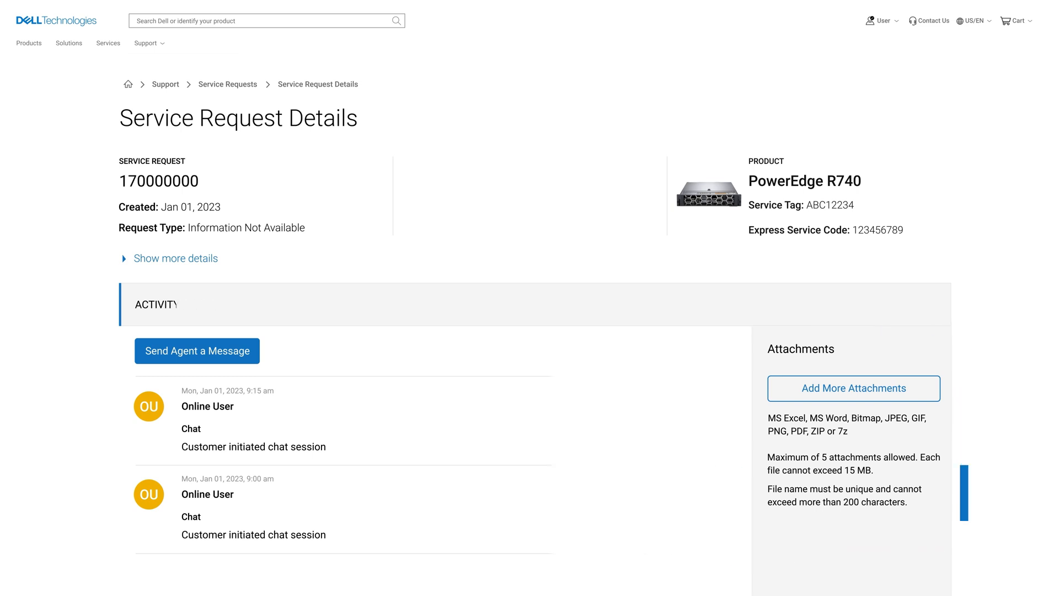
left_click(854, 388)
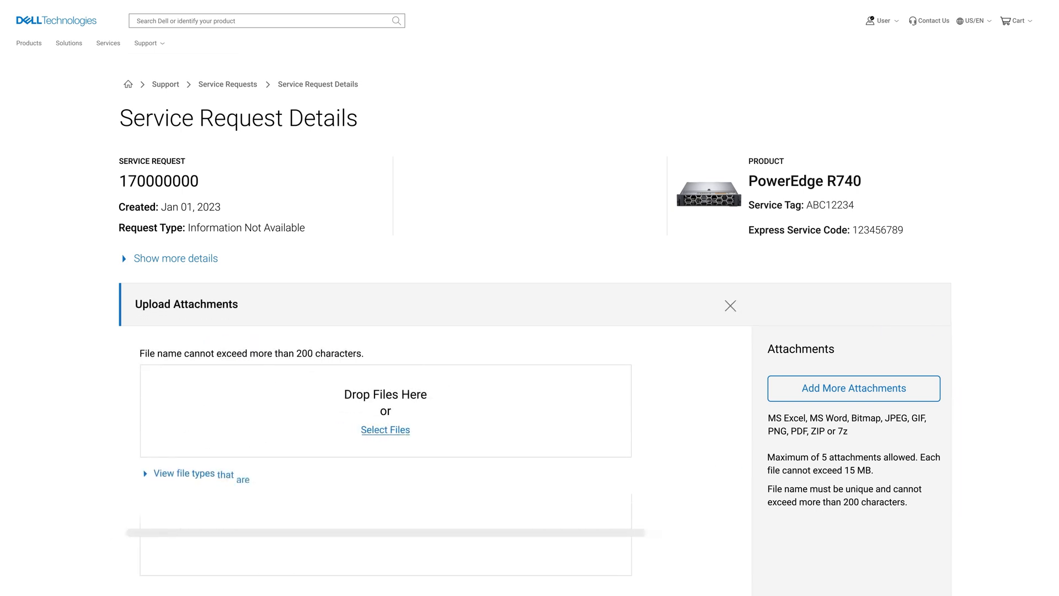